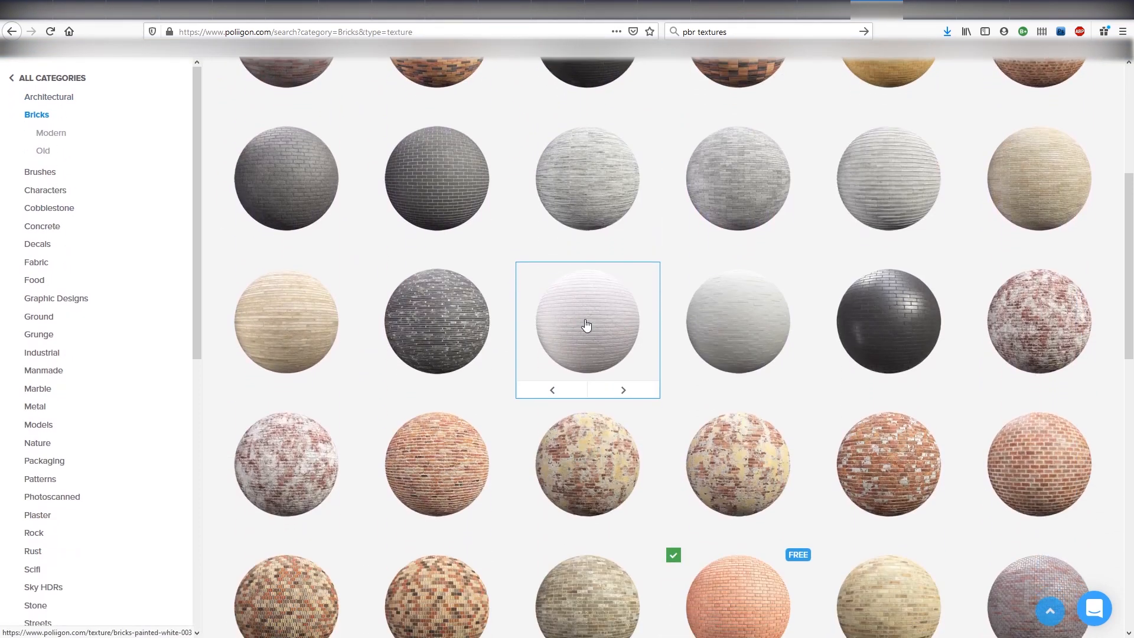
# Download the free Bricks Flemish Red 001 texture at 3K with all maps included
pyautogui.scroll(-3)
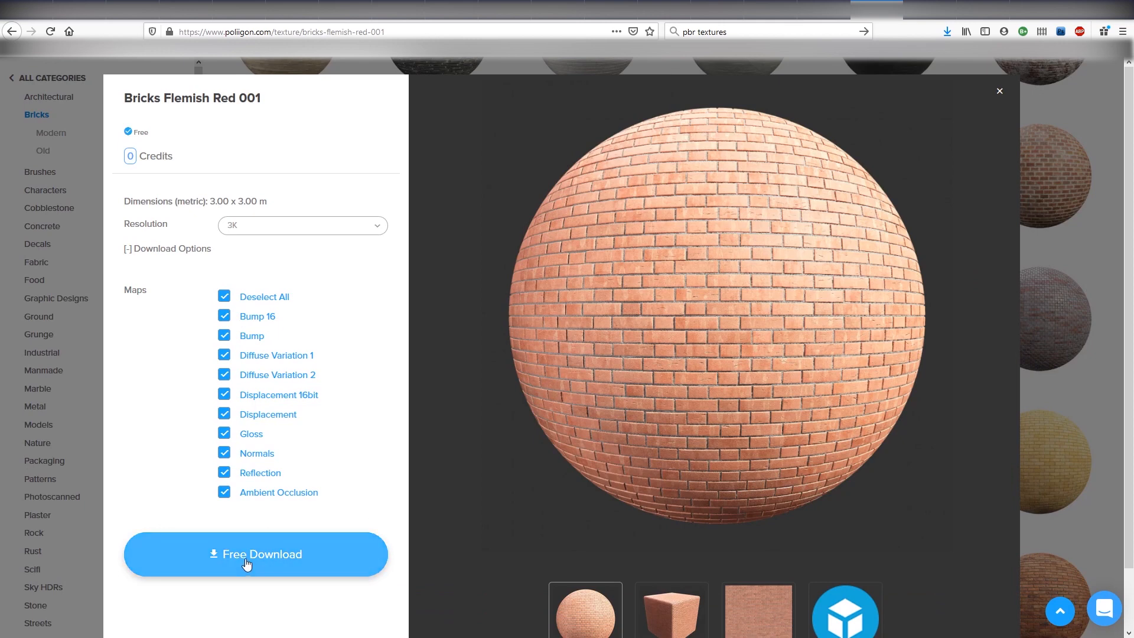
pyautogui.click(255, 554)
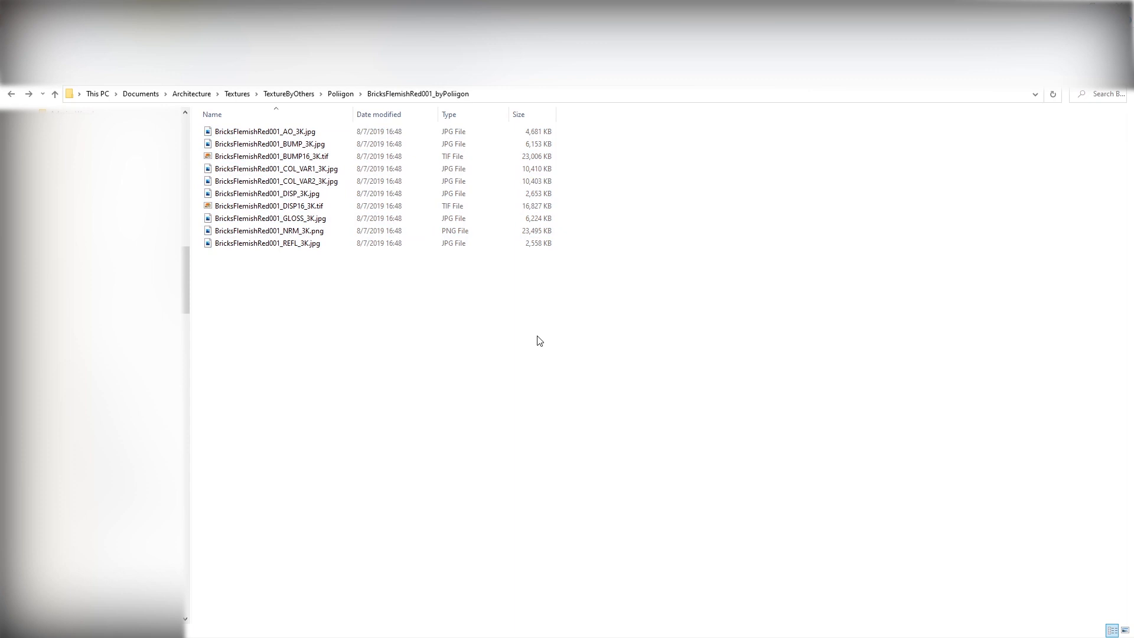
# Select all texture map files in the BricksFlemishRed001_byPoliigon folder
pyautogui.click(272, 156)
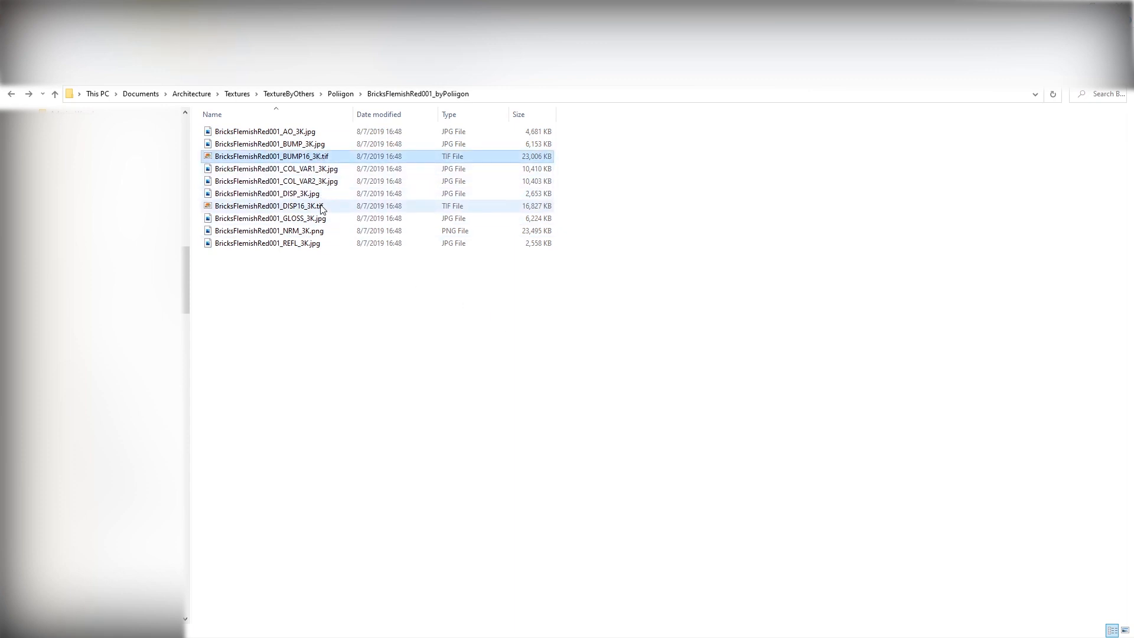
pyautogui.press('ctrl+a')
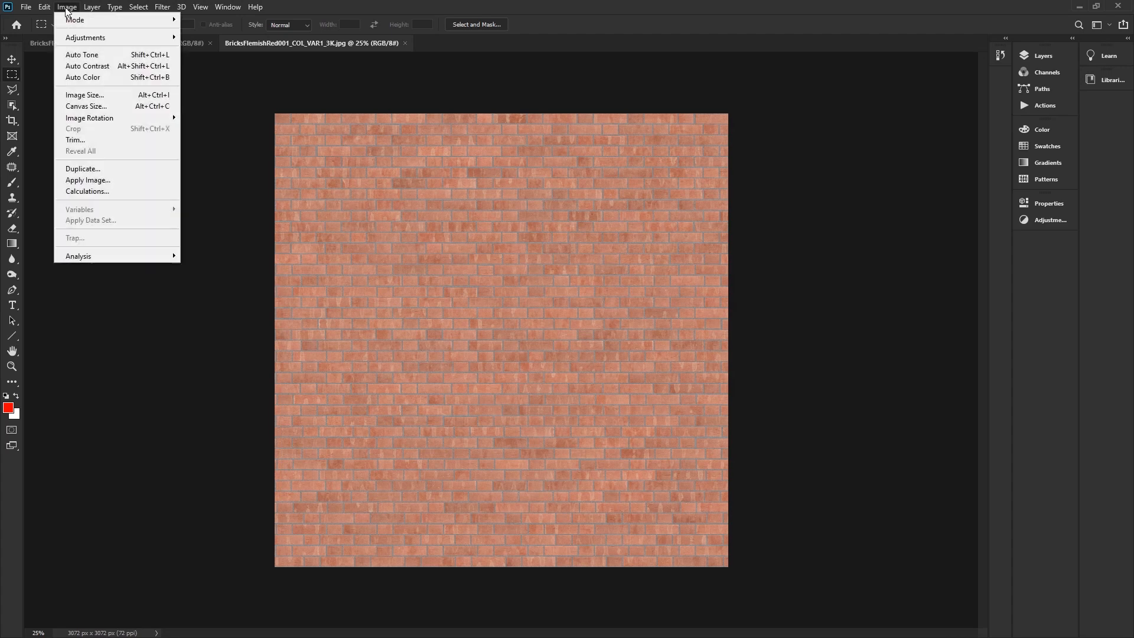
# Check the dimensions of BricksFlemishRed001_COL_VAR1_3K.jpg from the Image menu
pyautogui.click(85, 94)
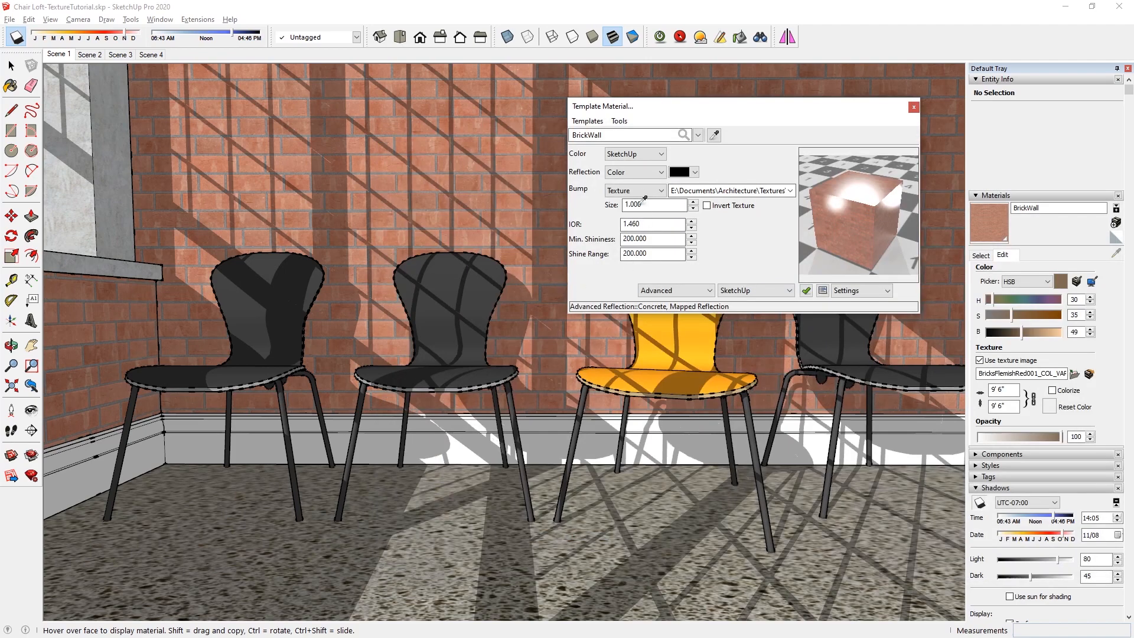
# Load BricksFlemishRed001_GLOSS_3K.jpg as a texture map for the BrickWall material
pyautogui.click(801, 190)
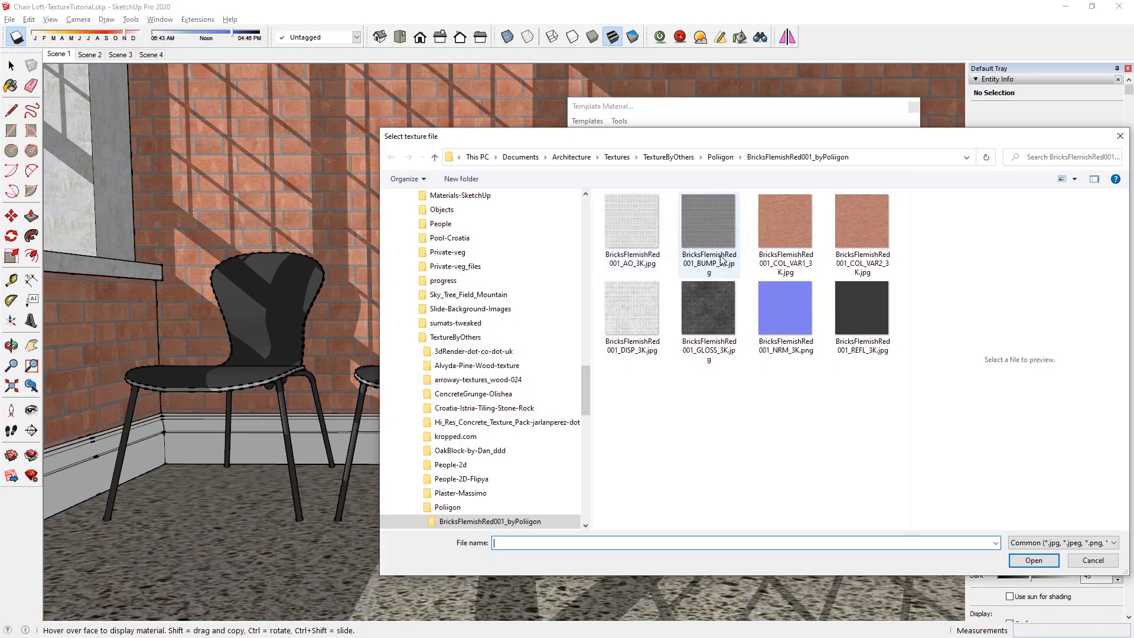
pyautogui.click(707, 303)
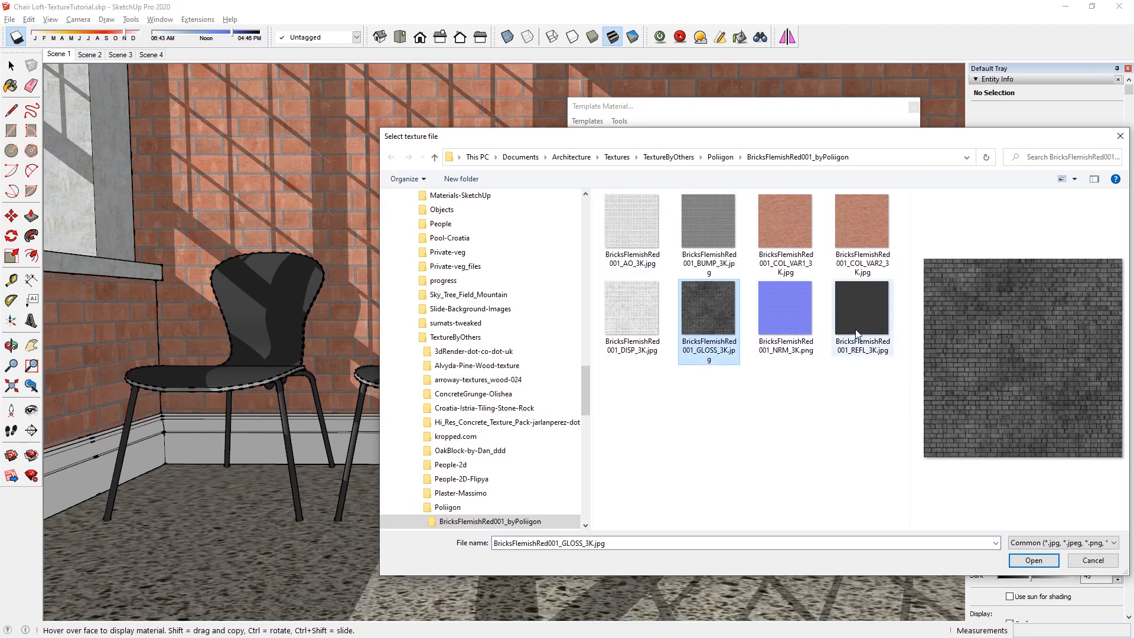
pyautogui.click(1032, 560)
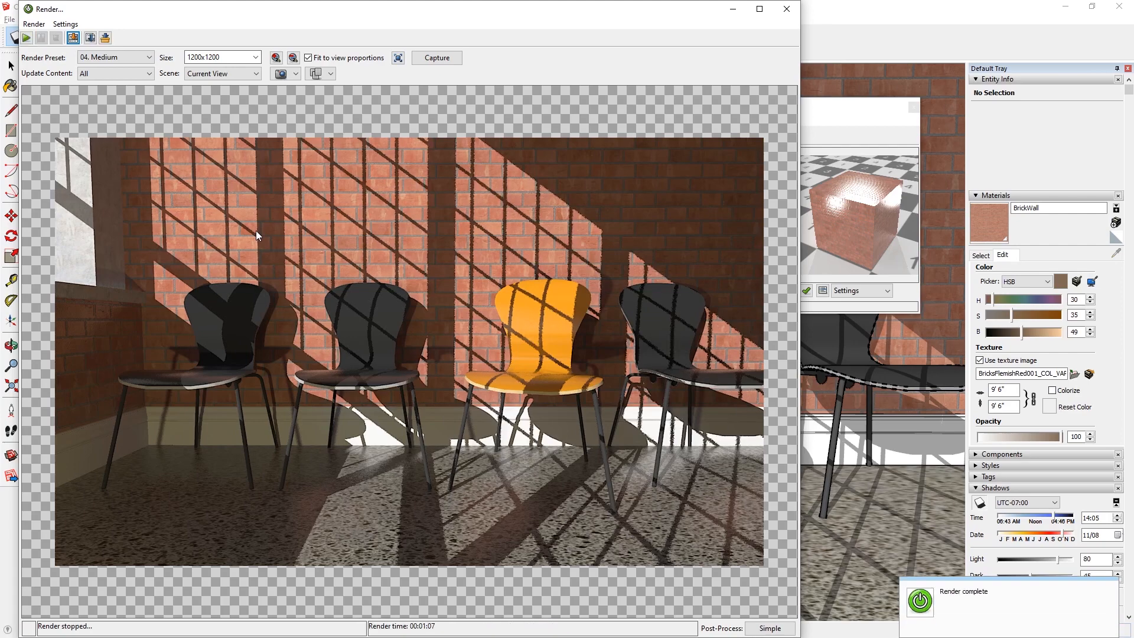
# Switch to the close-up brick wall scene for a 900 by 900 render
pyautogui.click(787, 8)
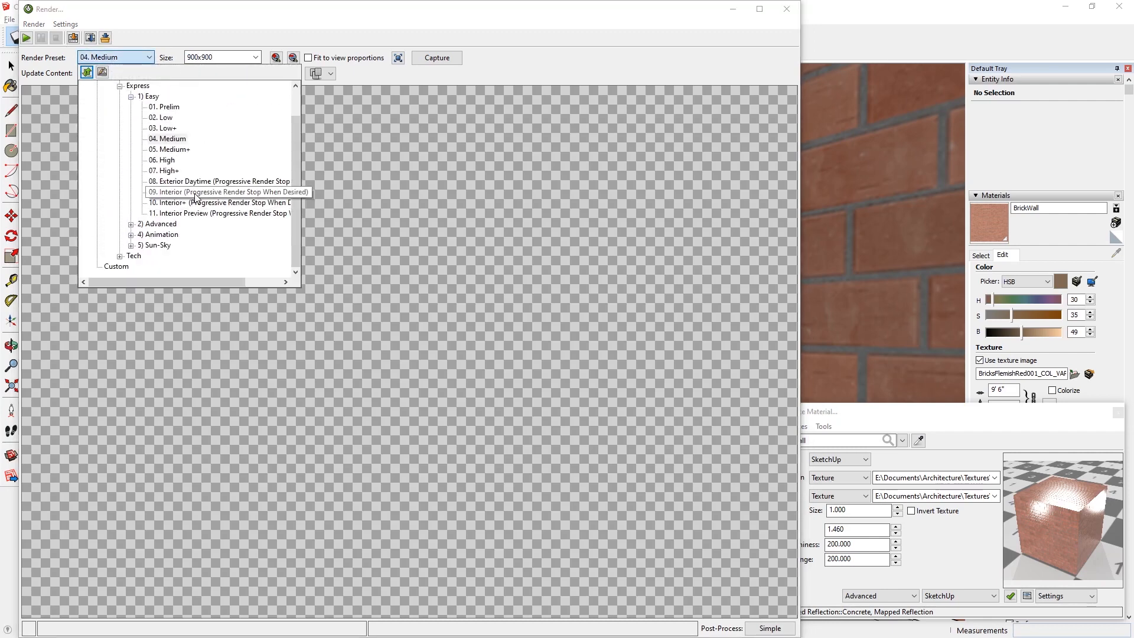
# Render the close-up view with preset 09. Interior (Progressive Render Stop When Desired)
pyautogui.click(219, 191)
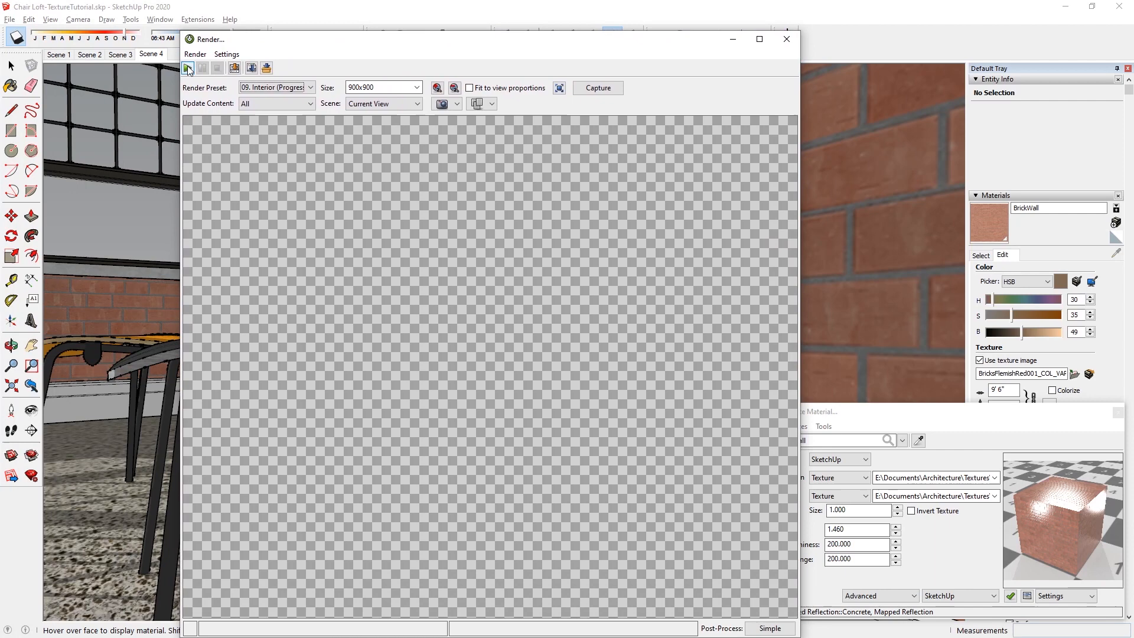
pyautogui.click(188, 67)
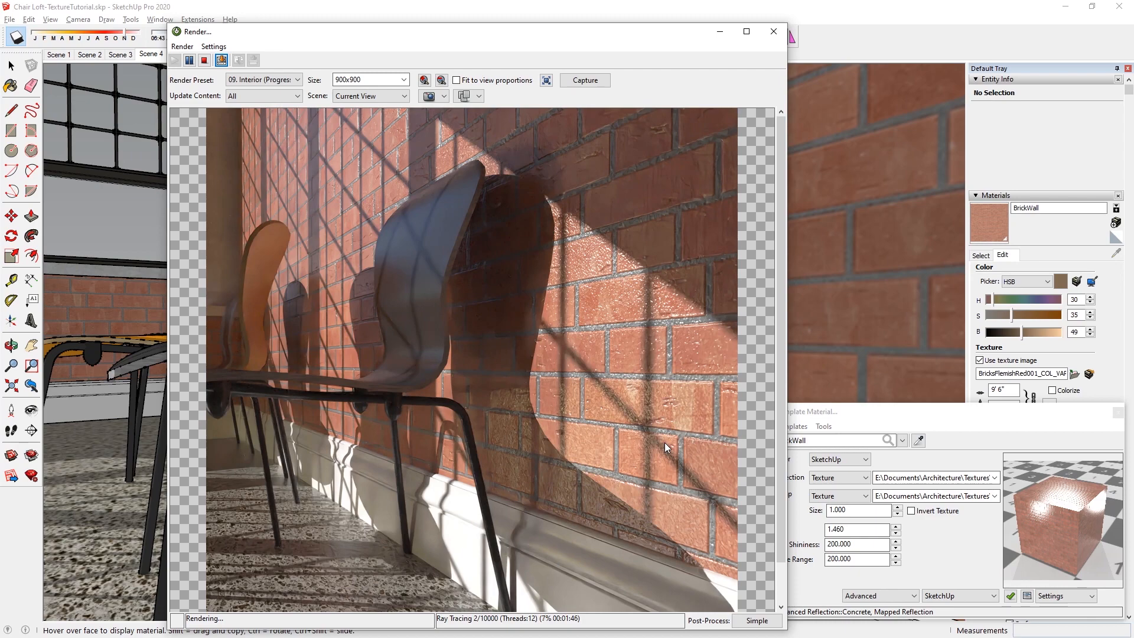
# Stop the progressive close-up render
pyautogui.click(204, 60)
pyautogui.write('10')
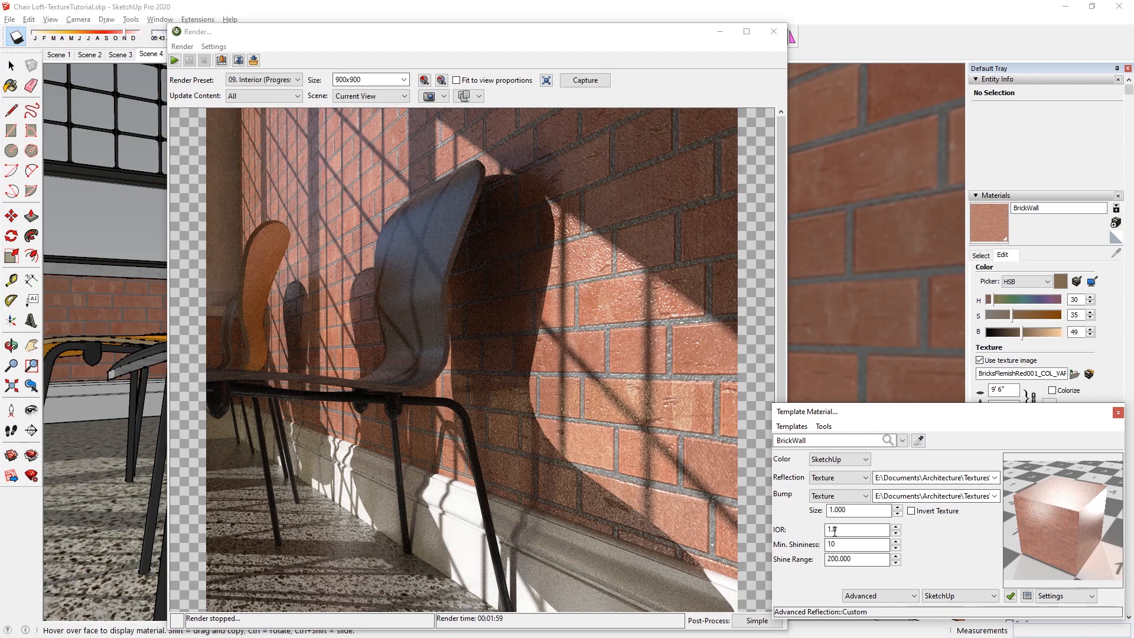
# Set the BrickWall material's IOR to 1.1
pyautogui.write('1.1')
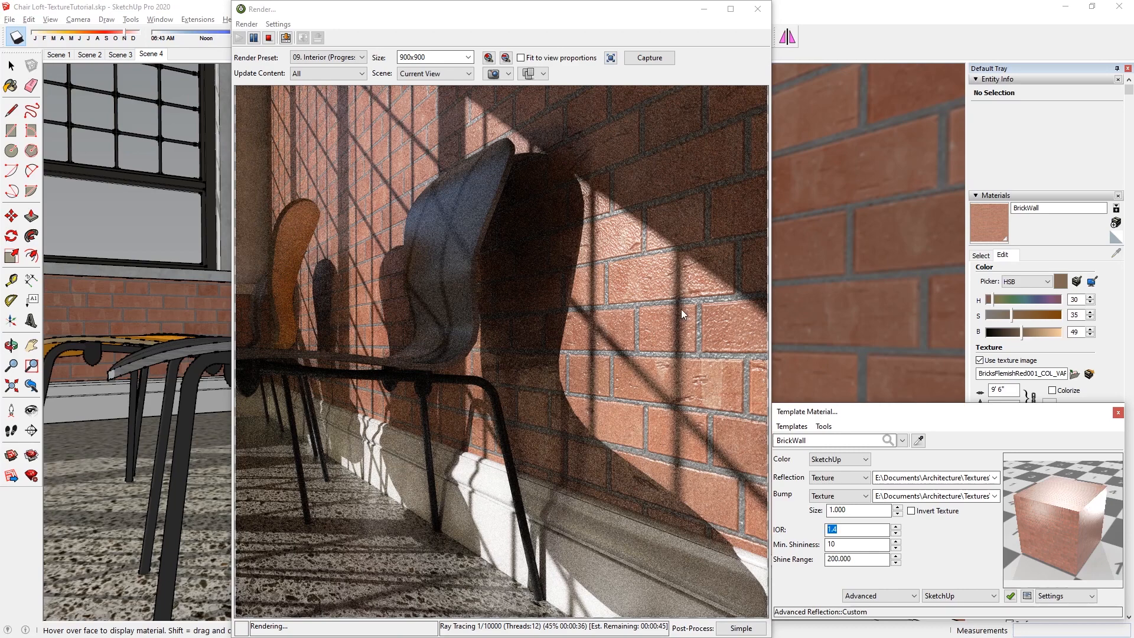
# Stop the close-up render to adjust the brick material further
pyautogui.click(996, 477)
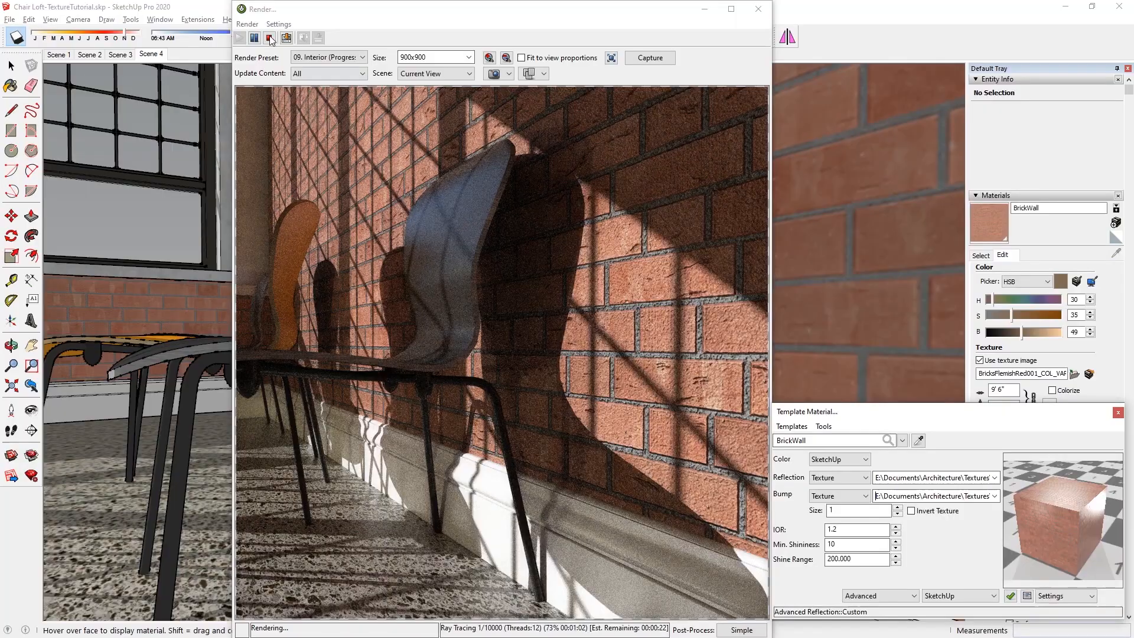
# Restart the progressive render to check the wall's reflection and bump maps, then stop it
pyautogui.click(270, 38)
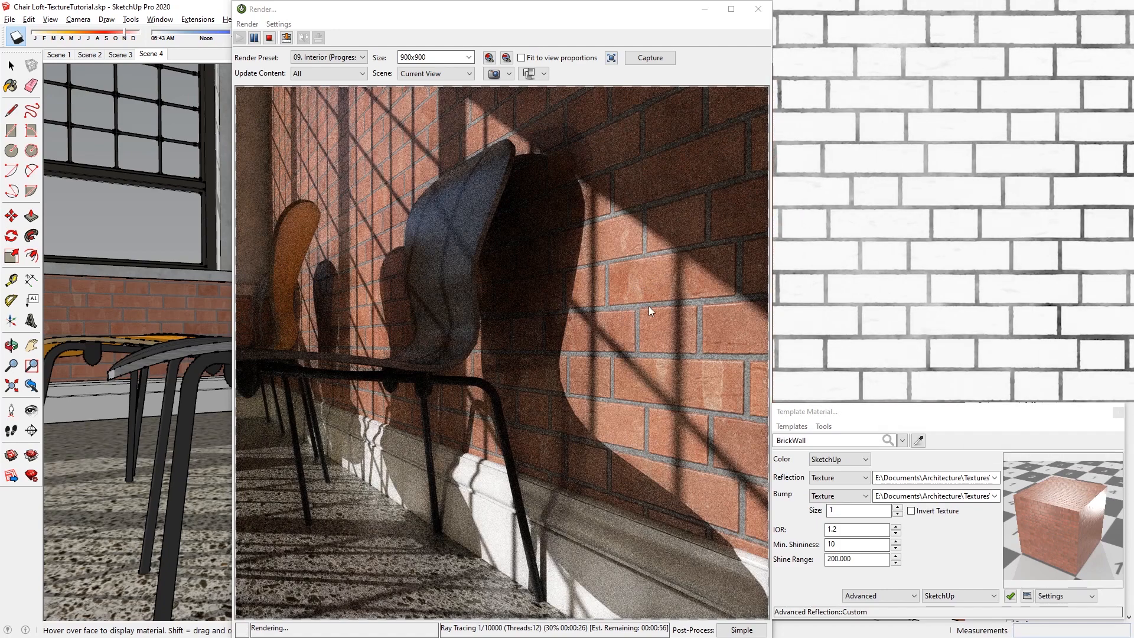
pyautogui.click(269, 38)
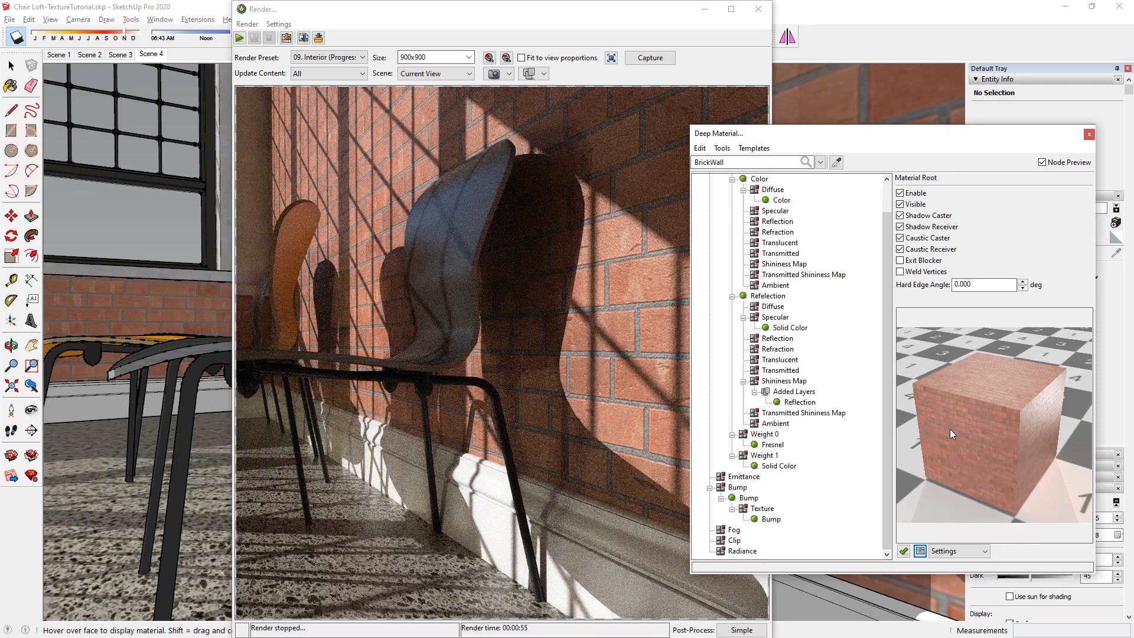
pyautogui.moveTo(887, 98)
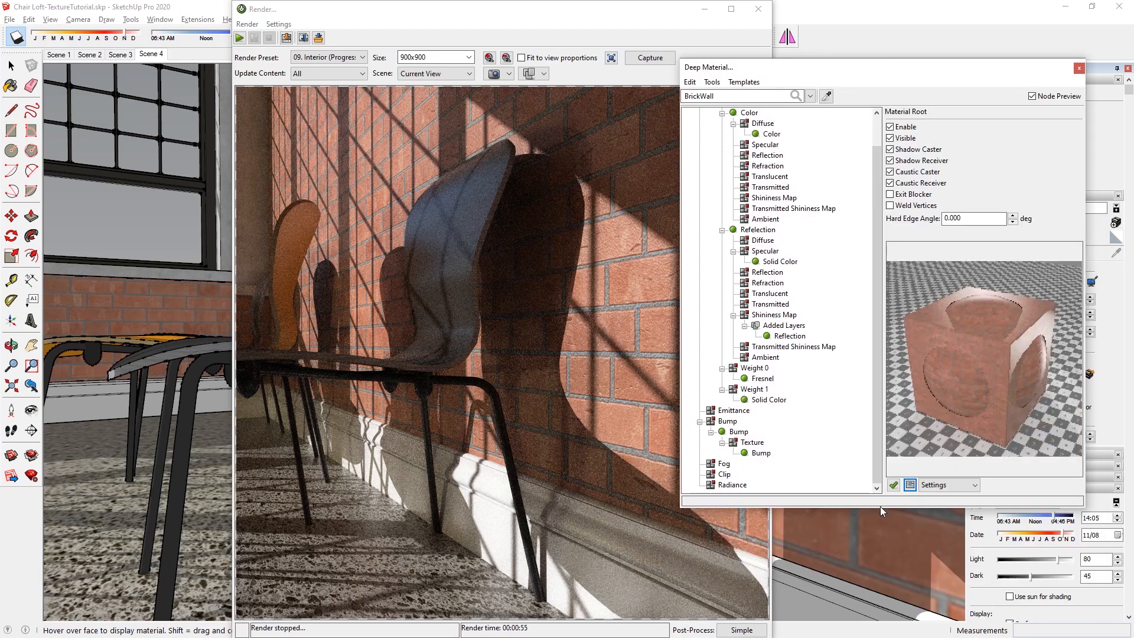
# Show the replacement choices for BrickWall's Bump node, including Normal Map
pyautogui.rightClick(729, 452)
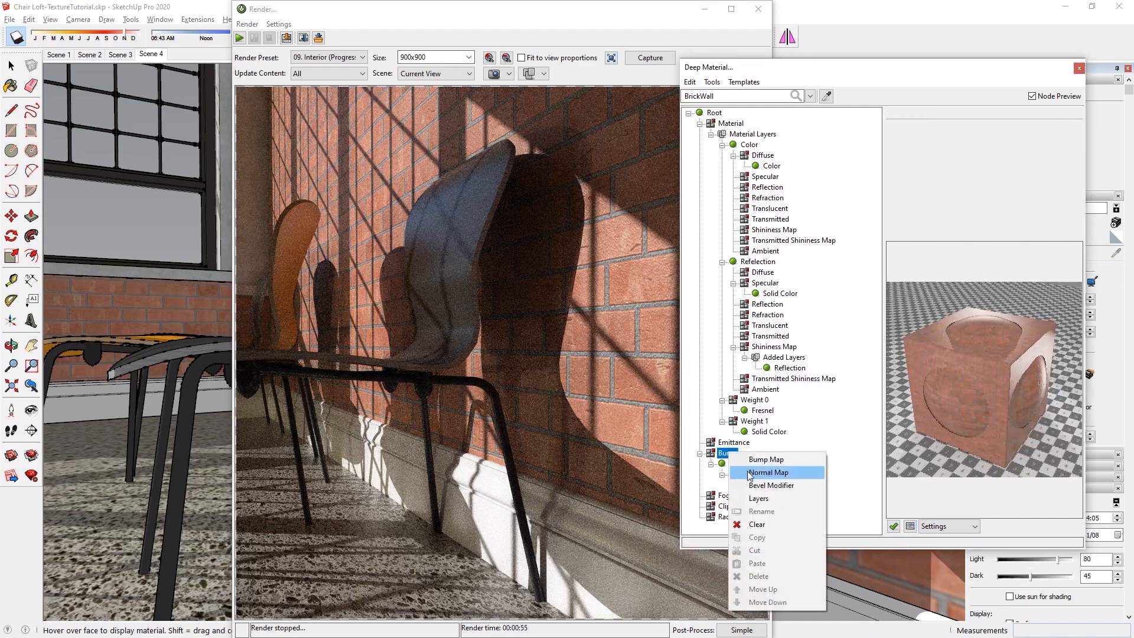
# Replace BrickWall's bump with a Normal Map driven by an image texture and re-render
pyautogui.click(767, 473)
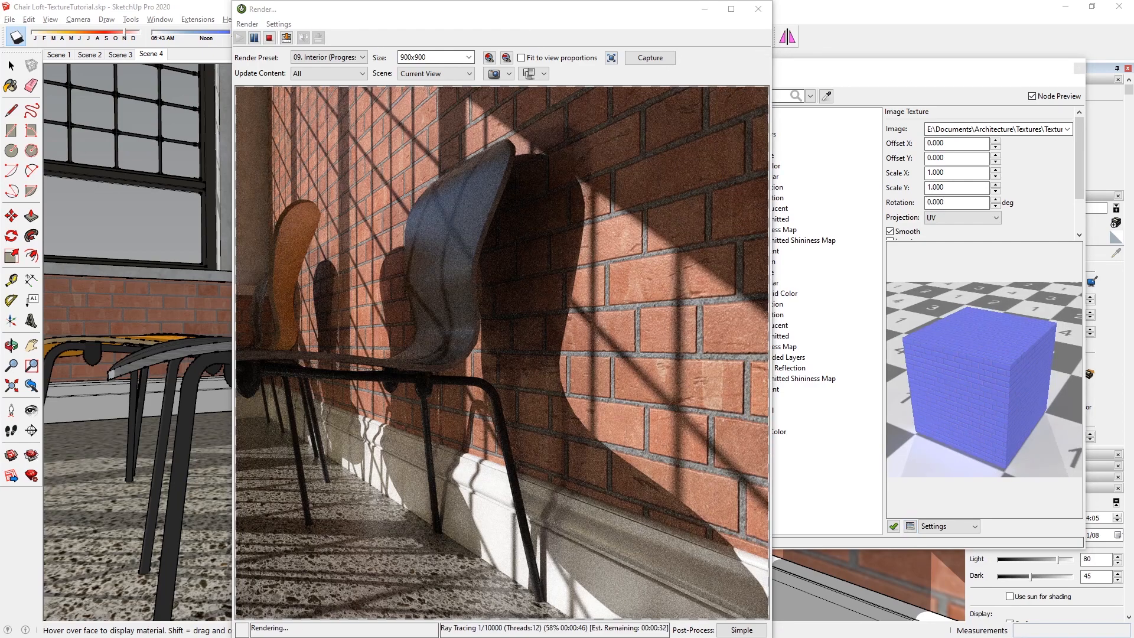
# Bring the Deep Material editor forward and select BrickWall's Reflection layer
pyautogui.click(849, 249)
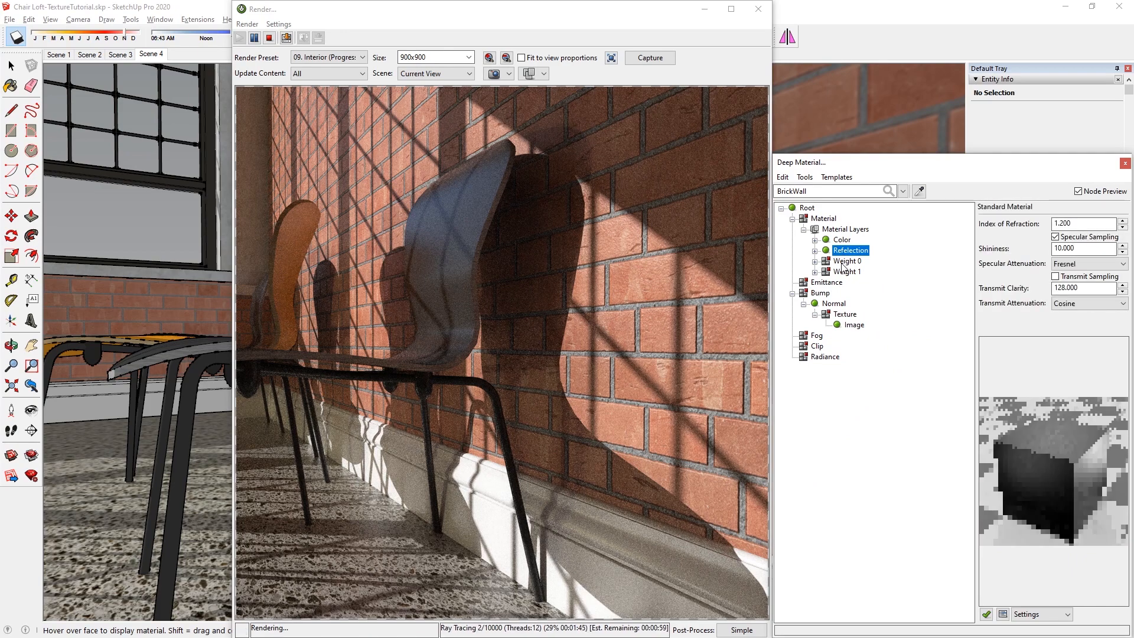
pyautogui.click(845, 260)
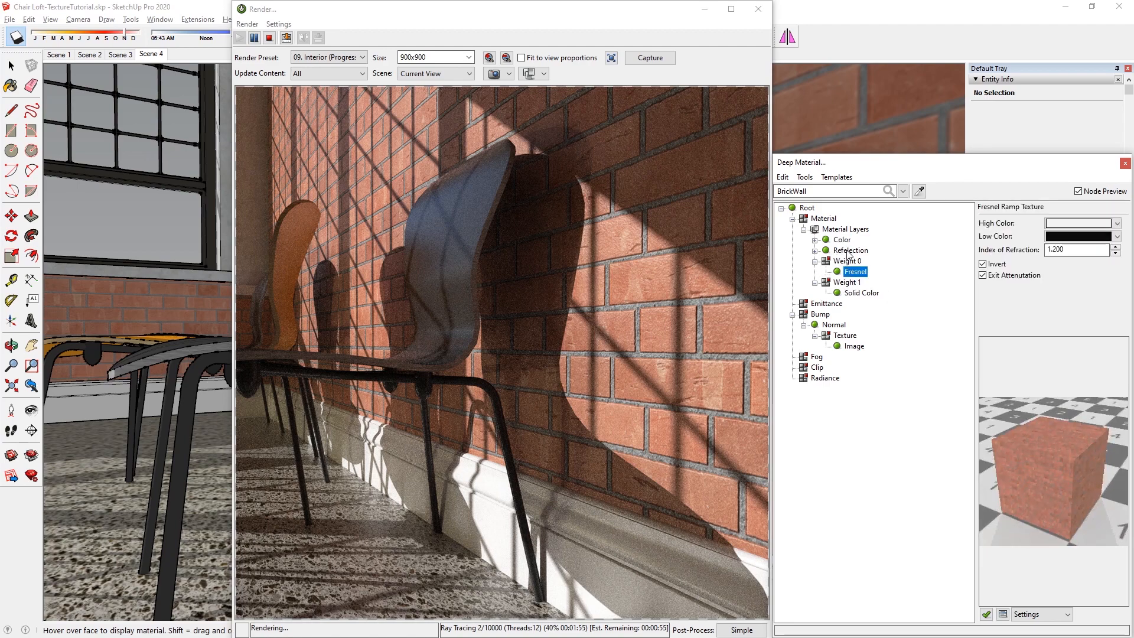
# Inspect the Weight 0 Fresnel ramp's Invert and Exit Attenuation settings
pyautogui.click(850, 251)
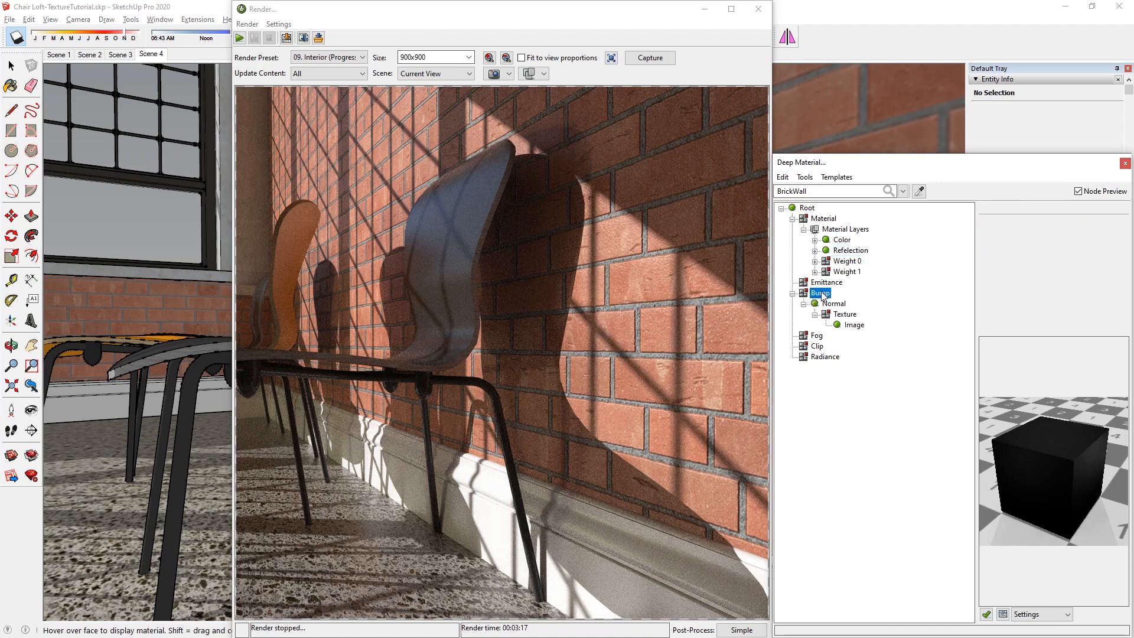
# Select BrickWall's Bump node to show its texture settings
pyautogui.click(841, 240)
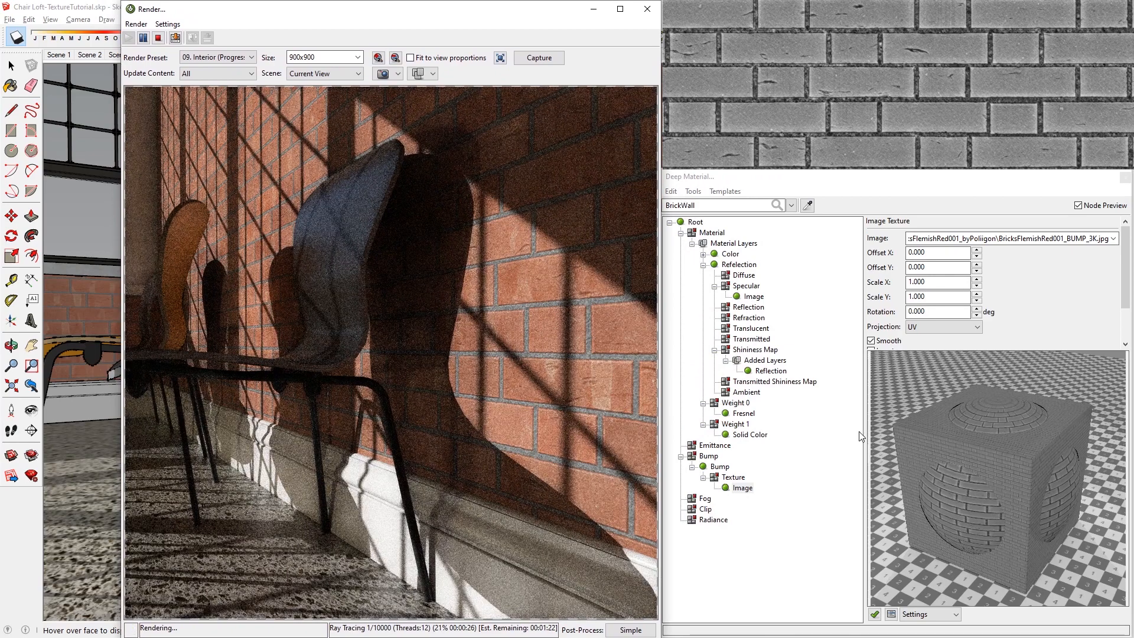
# Assign BricksFlemishRed001_BUMP_3K.jpg to BrickWall's bump image and restart the render
pyautogui.click(755, 350)
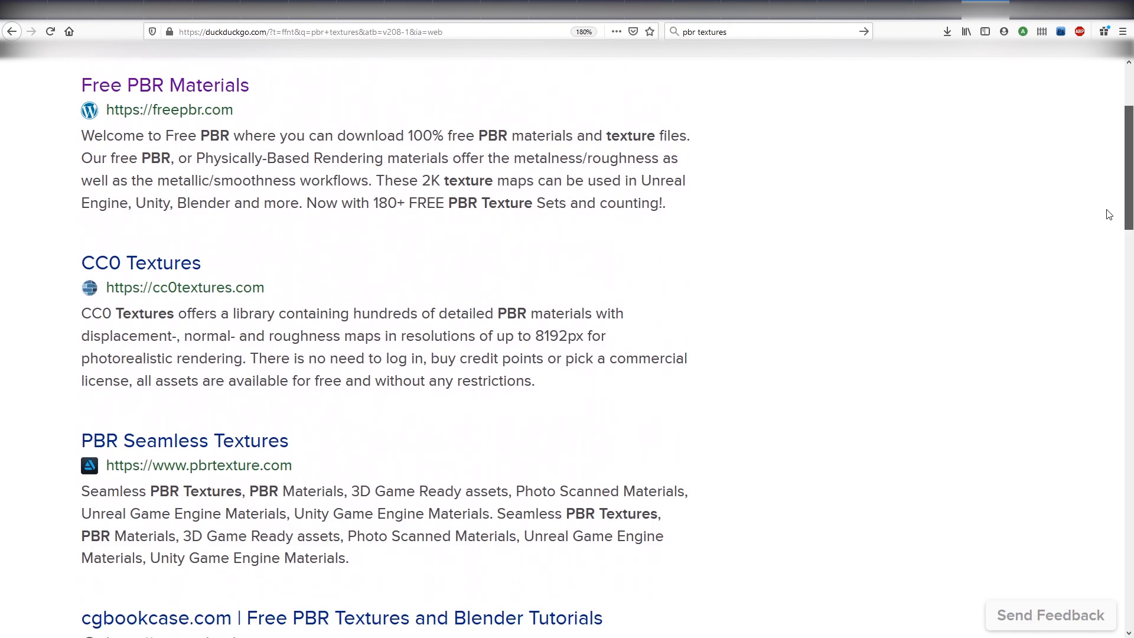
# Scroll the DuckDuckGo 'pbr textures' results down to the cgbookcase.com entry
pyautogui.scroll(-3)
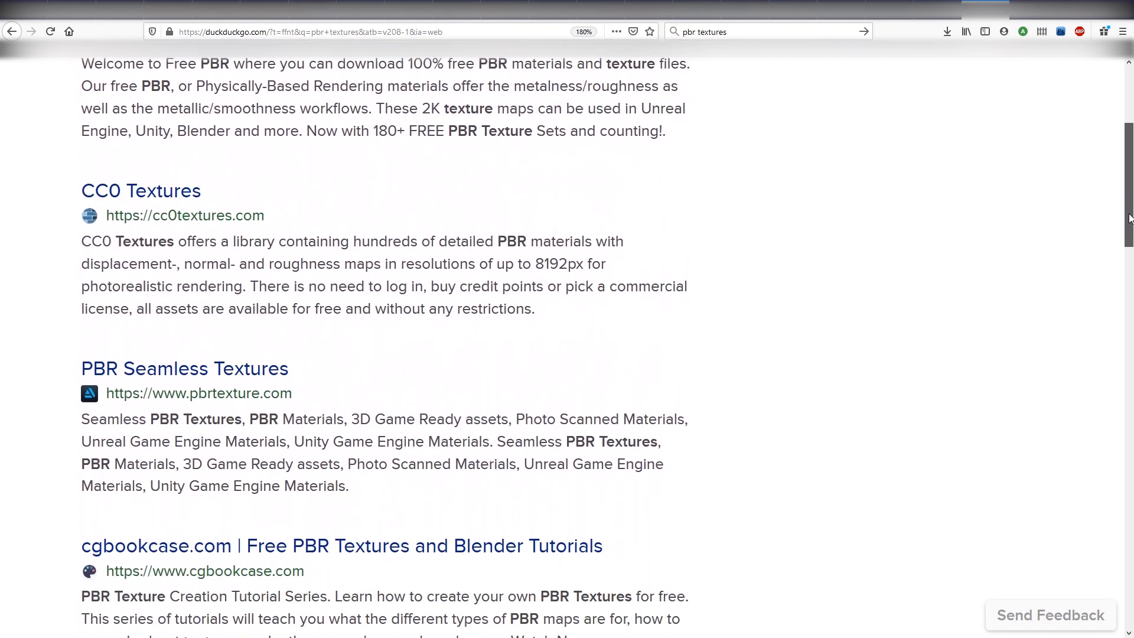